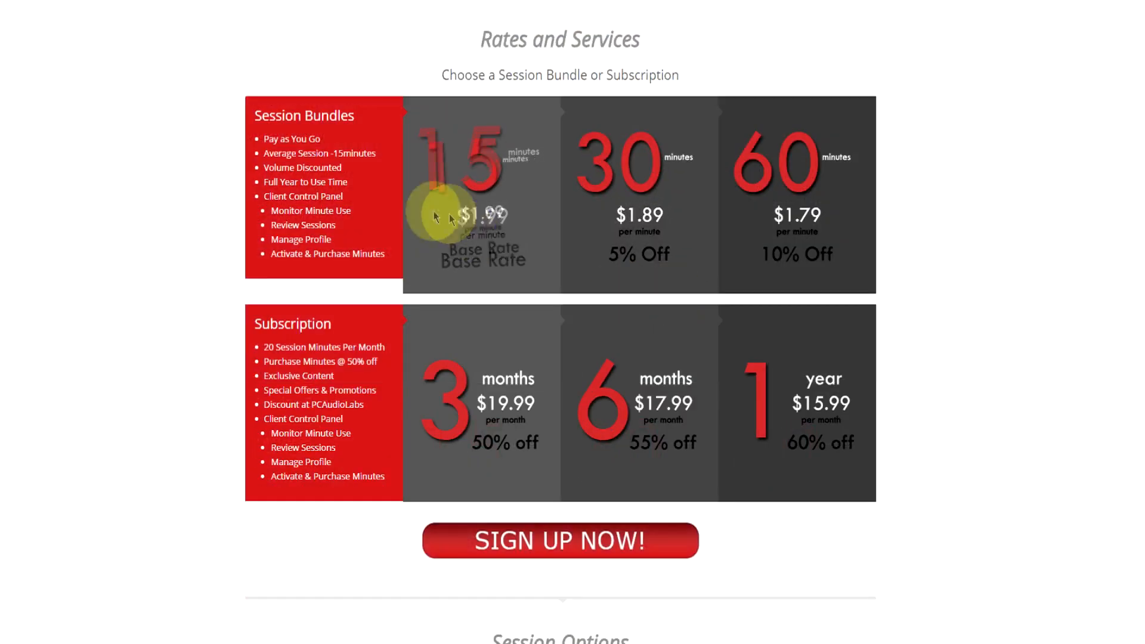
mouse_move(623, 400)
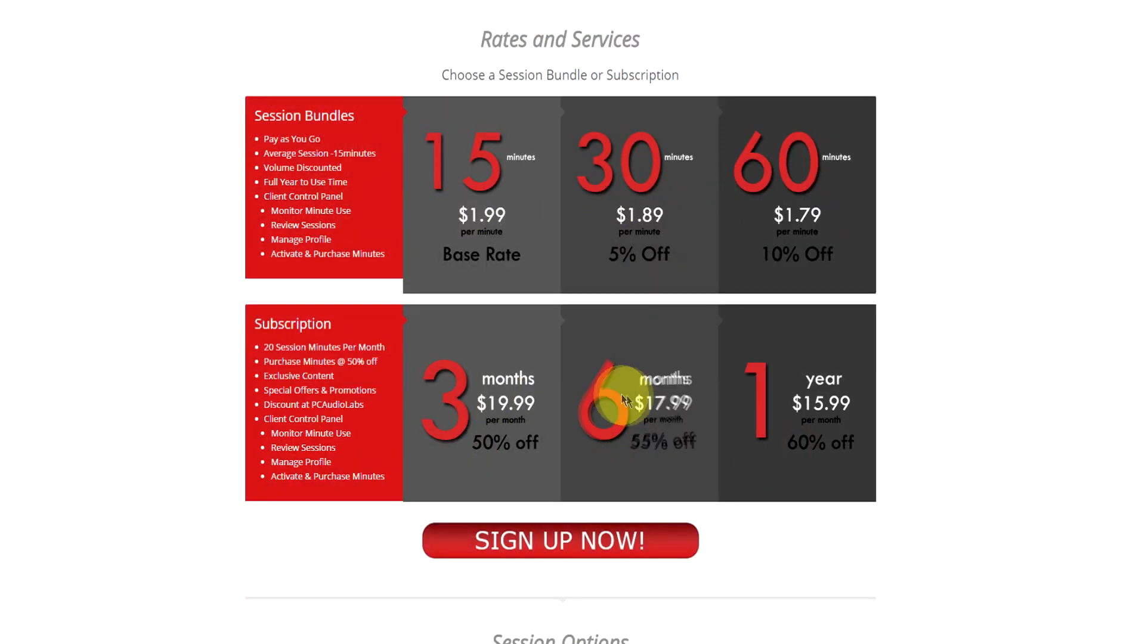
Proceed from the Rates and Services page to the Get Started sign-up form via SIGN UP NOW
left_click(559, 542)
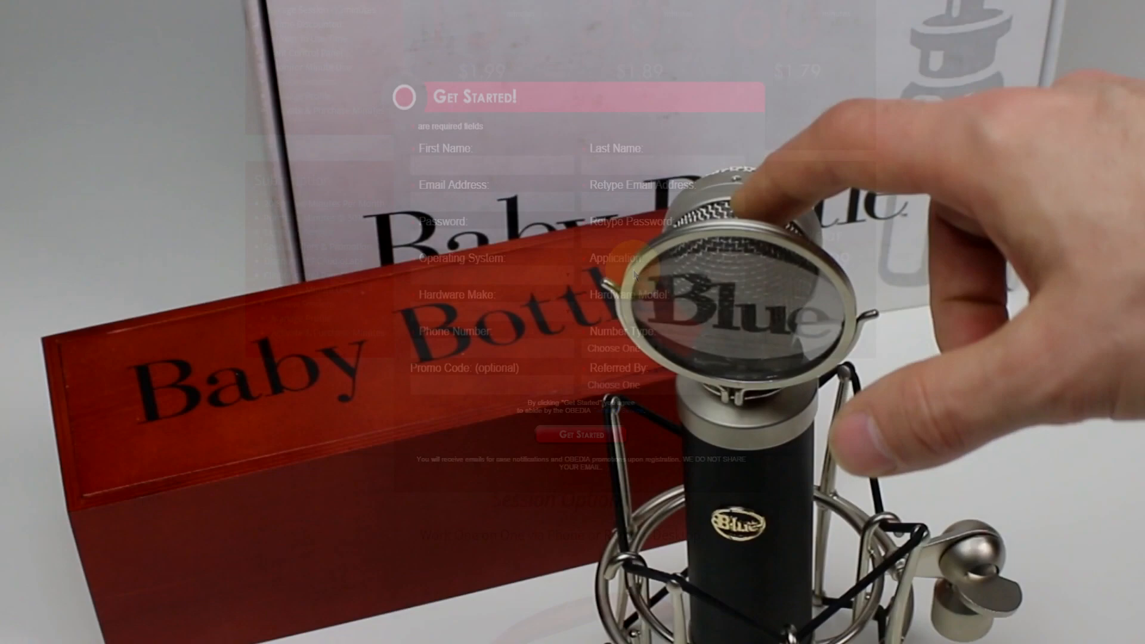